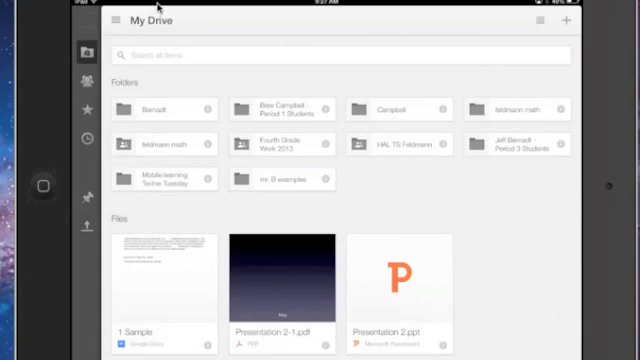
mouse_move(96, 22)
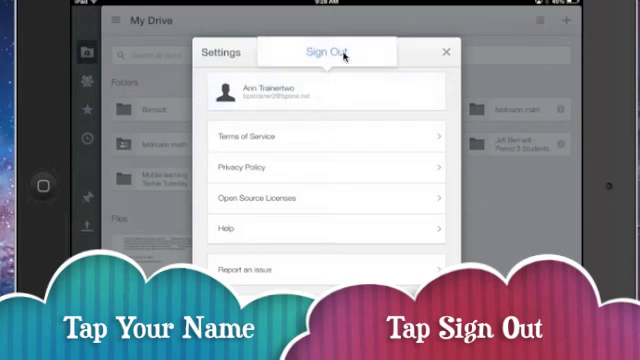
mouse_move(376, 48)
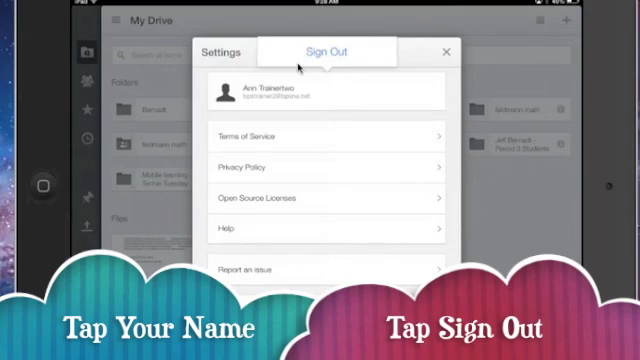
Sign out of the Google Drive account, returning to the Welcome start screen
left_click(328, 52)
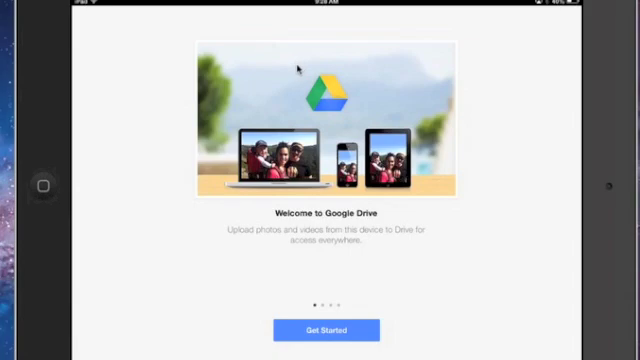